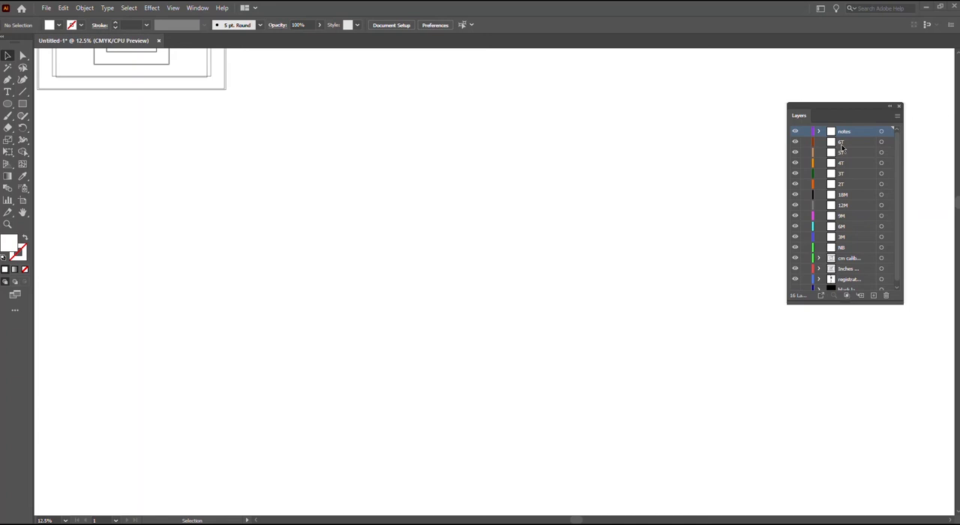
Step: Make the layer just below 'inches' the active target layer via the Layers panel
click(198, 8)
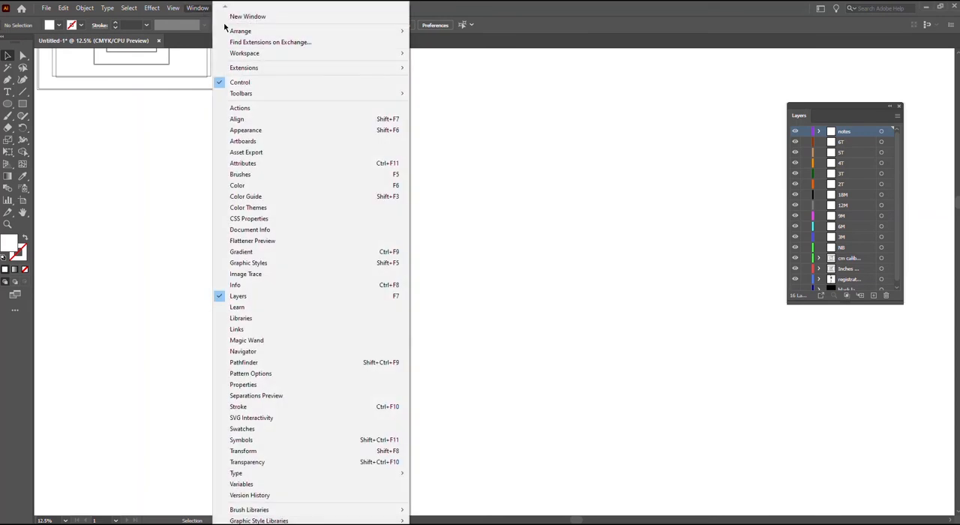
mouse_move(892, 147)
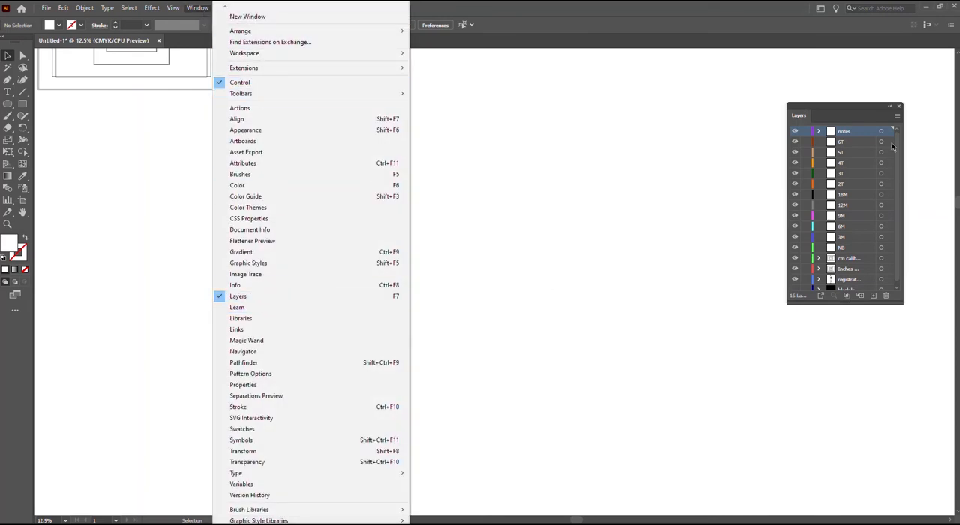
click(847, 141)
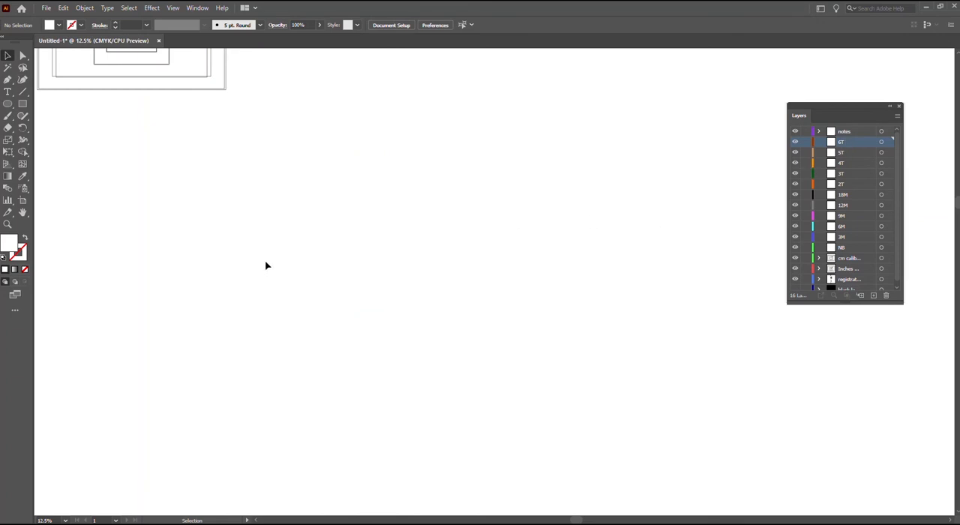
mouse_move(282, 246)
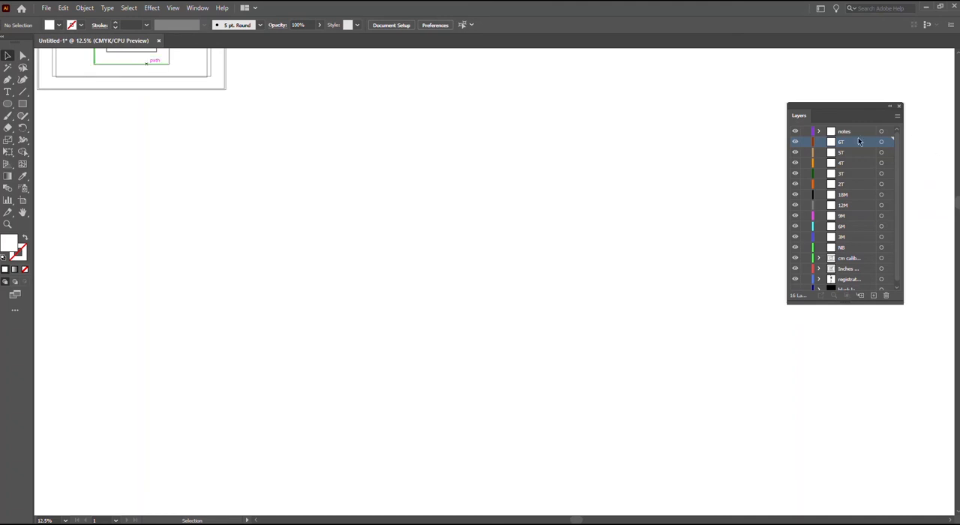
mouse_move(847, 152)
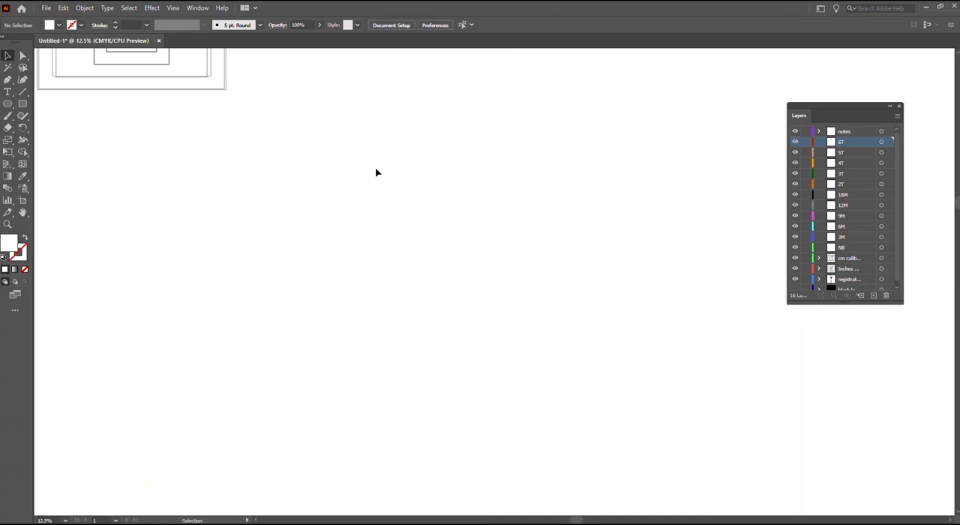
mouse_move(607, 165)
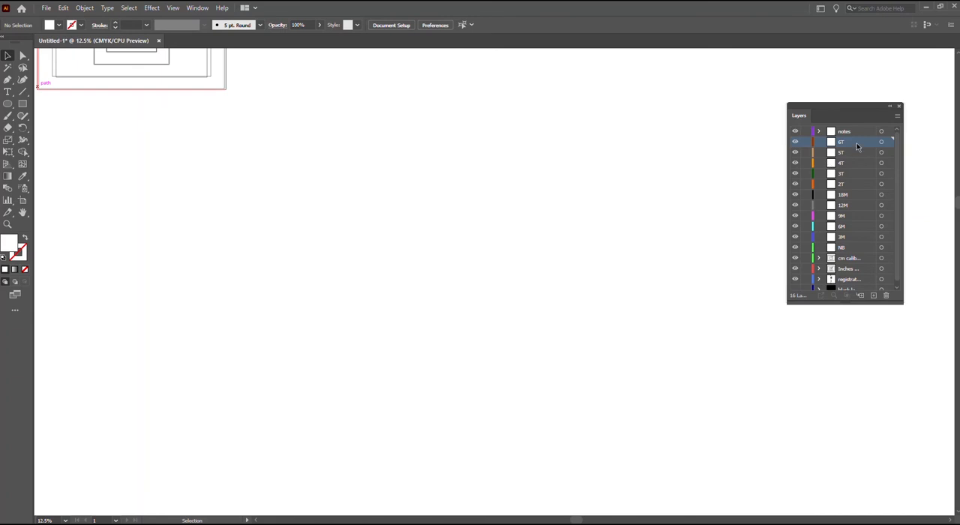
mouse_move(845, 147)
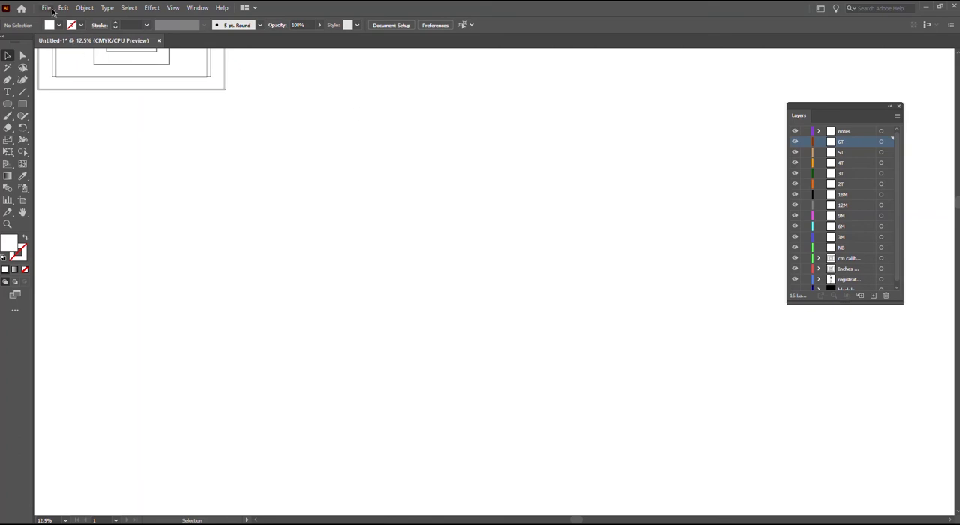
Step: Place the sleeve scan JPEGs, including sleeve scan 2, from the Projector course folder
click(46, 7)
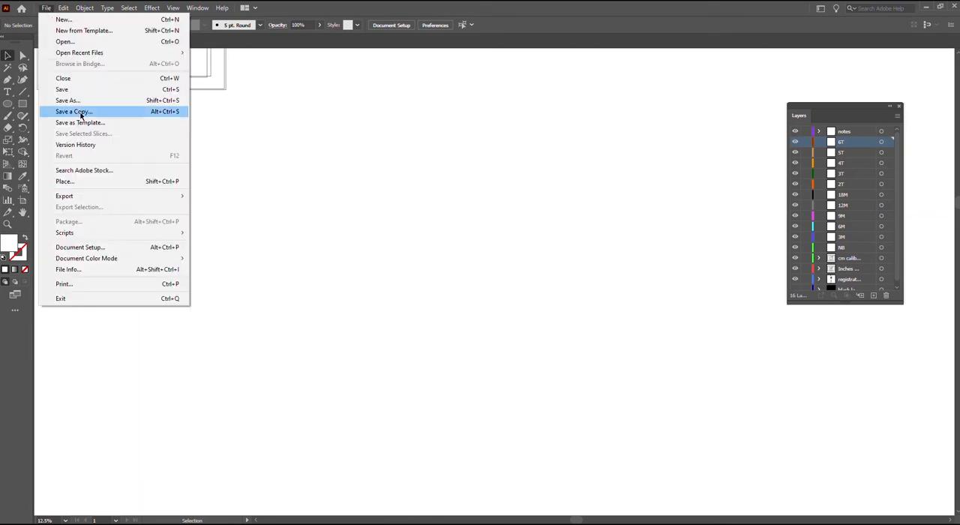
click(64, 181)
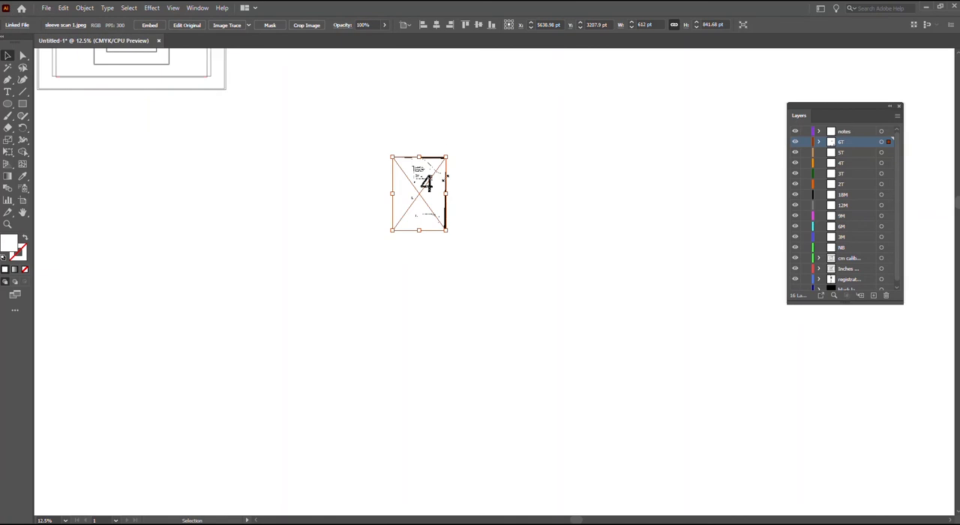
click(47, 7)
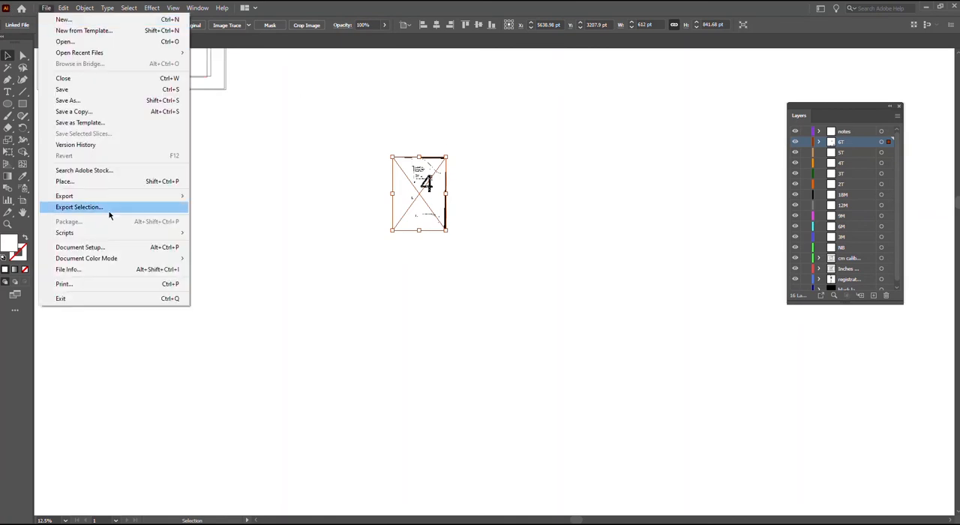
click(64, 180)
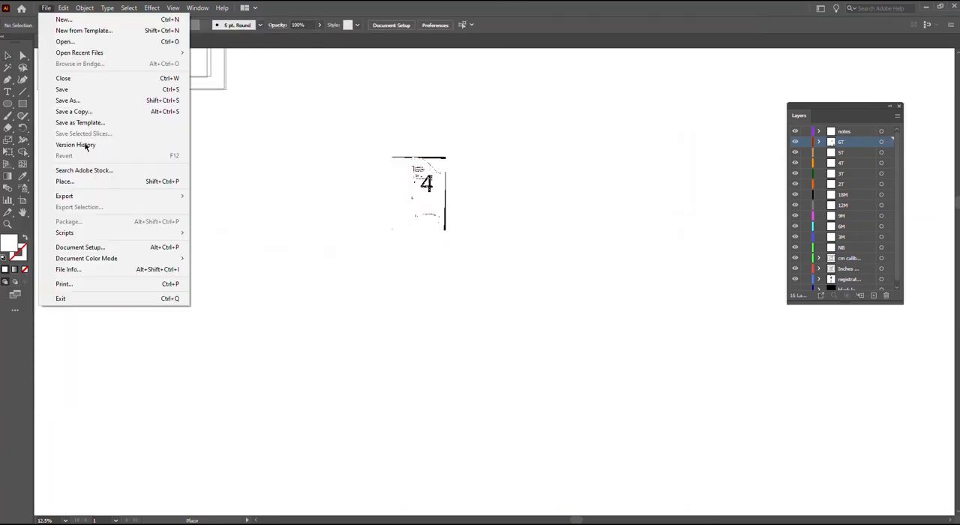
click(65, 180)
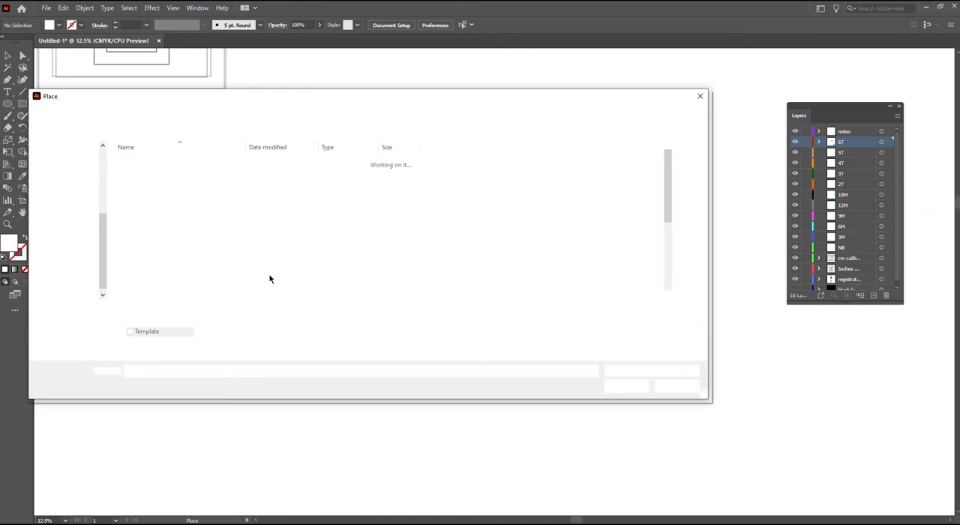
click(144, 294)
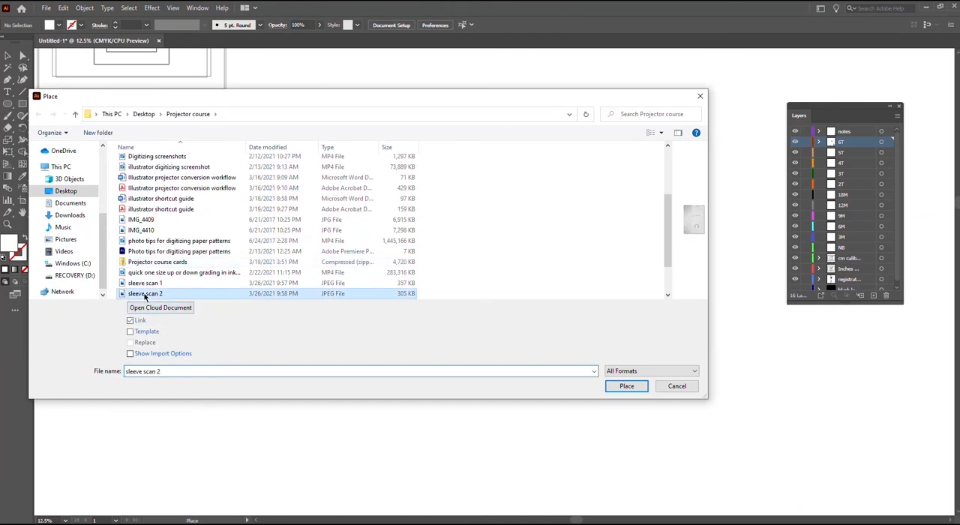
click(627, 385)
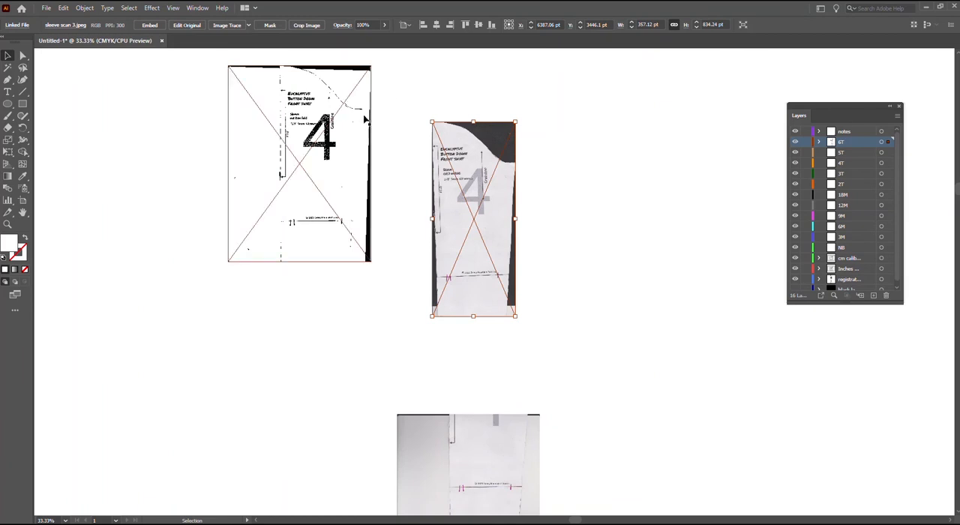
mouse_move(344, 153)
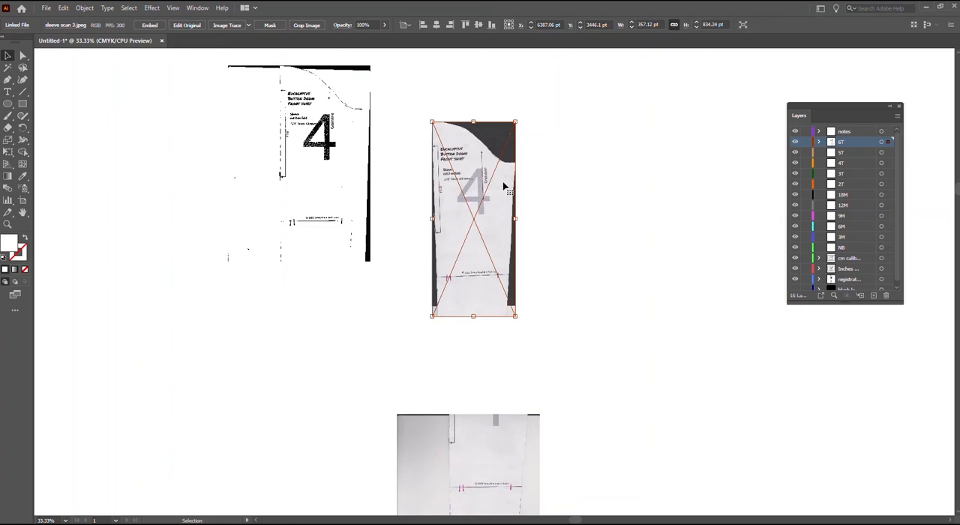
mouse_move(502, 290)
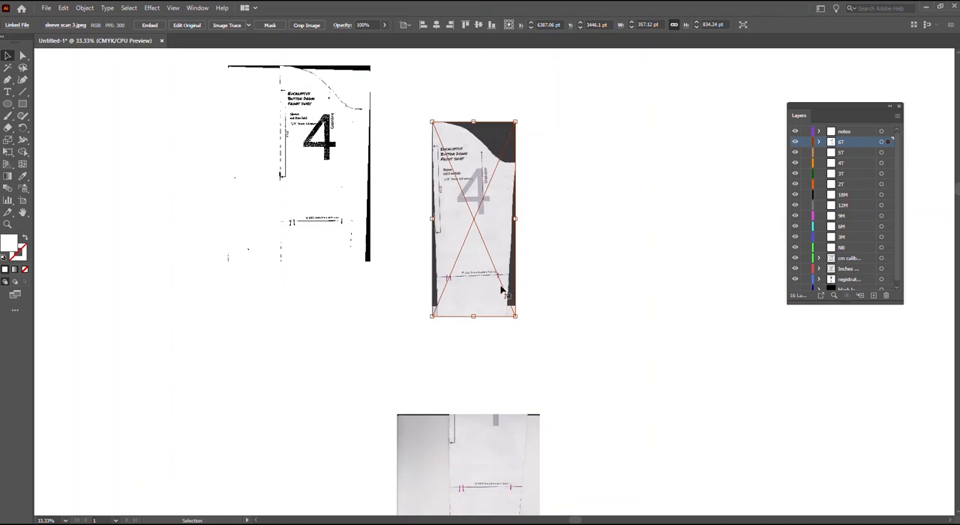
mouse_move(495, 246)
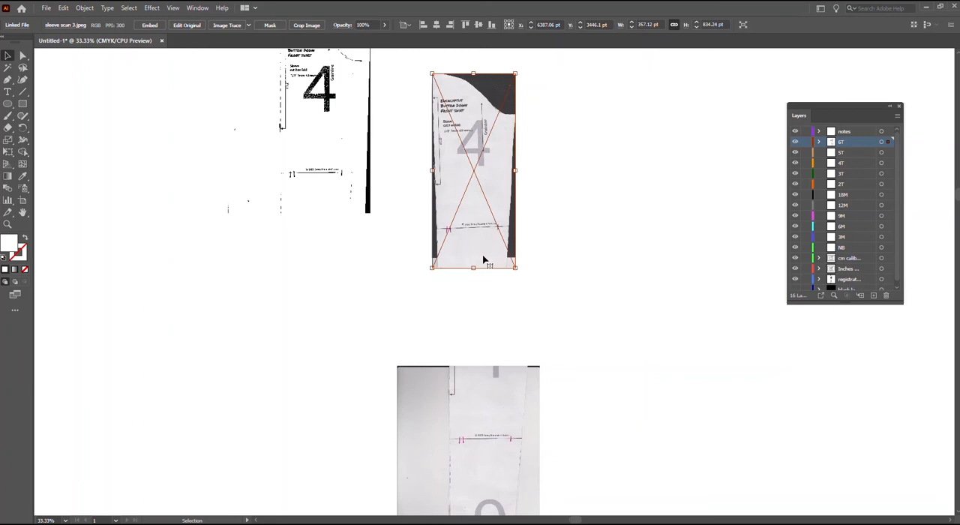
Step: Move the middle sleeve scan higher so two scans sit side by side above the third
scroll(down, 3)
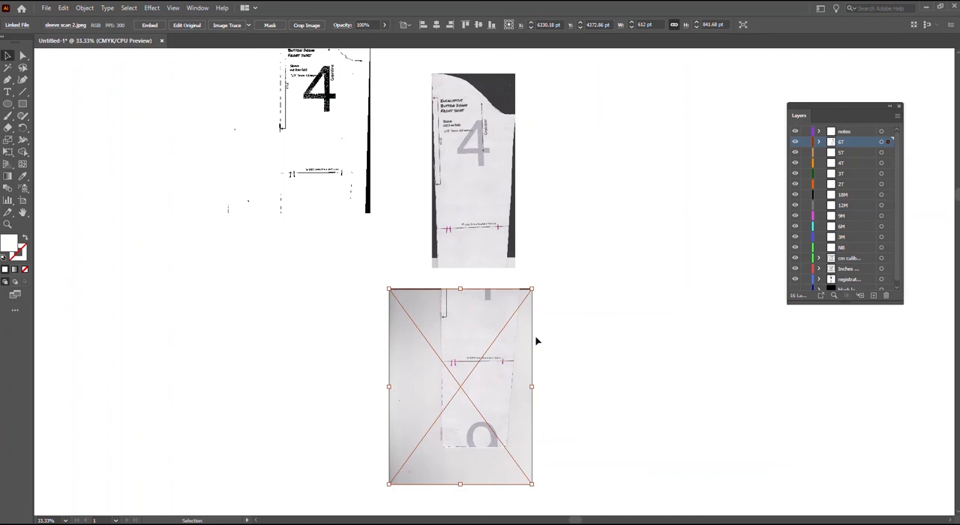
mouse_move(645, 198)
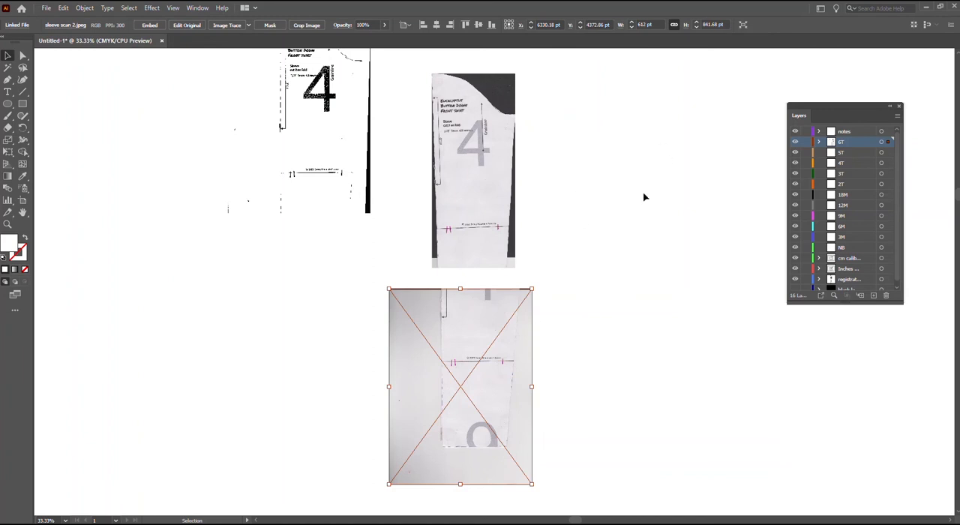
mouse_move(558, 289)
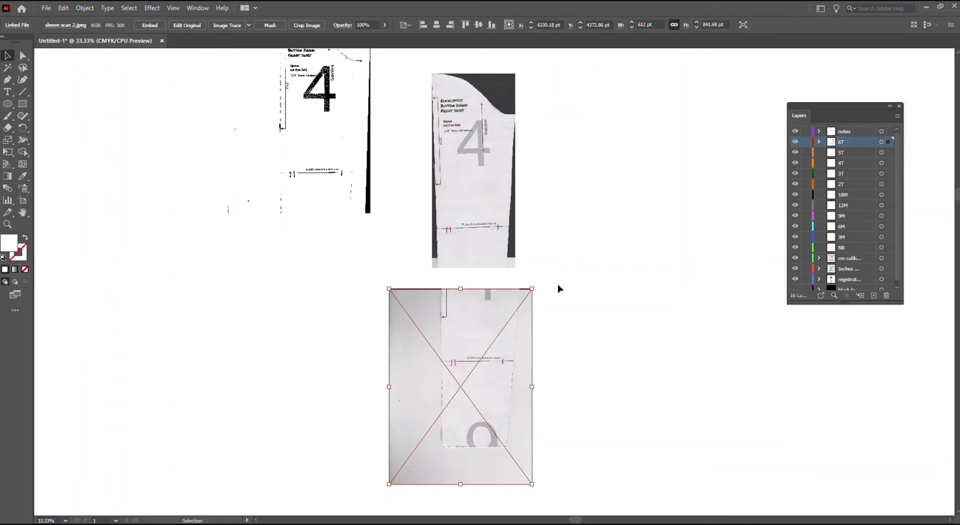
mouse_move(48, 75)
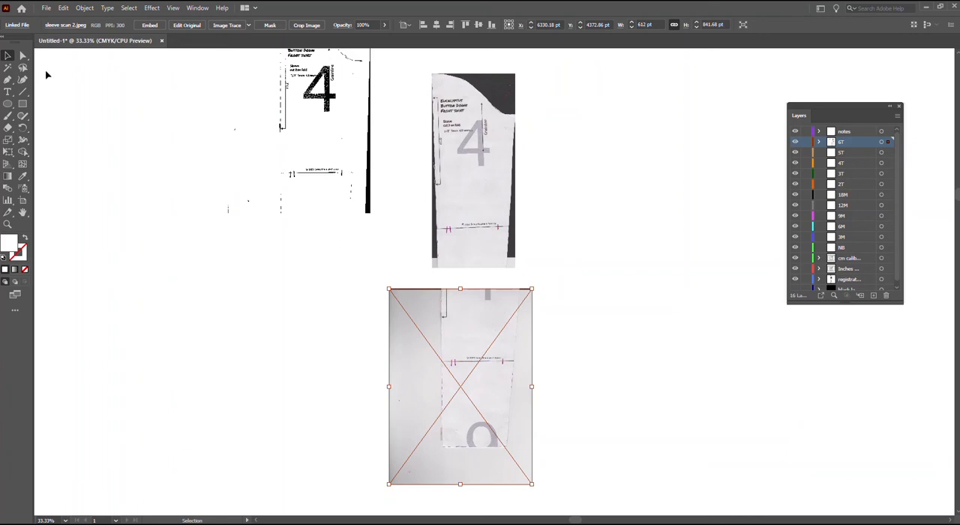
mouse_move(464, 333)
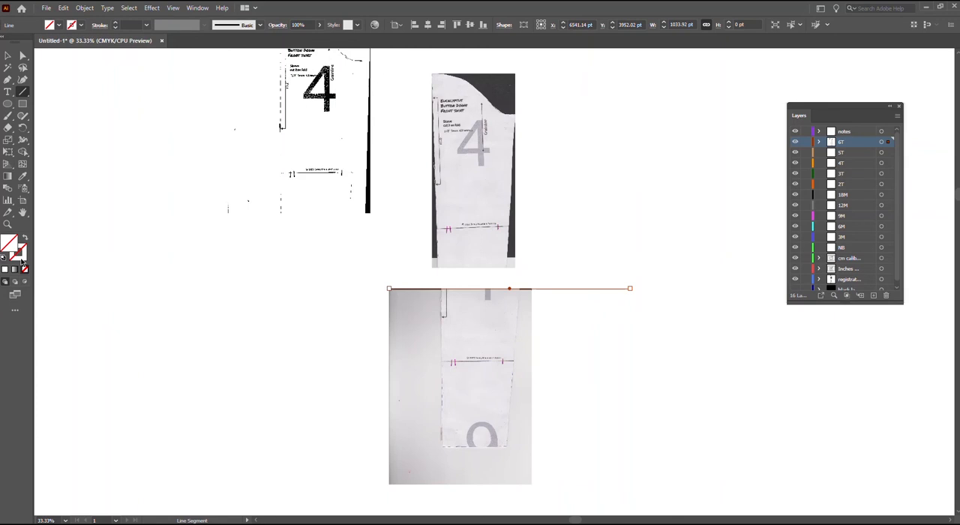
Step: Give the line across the lower scan's top edge a black stroke
click(11, 247)
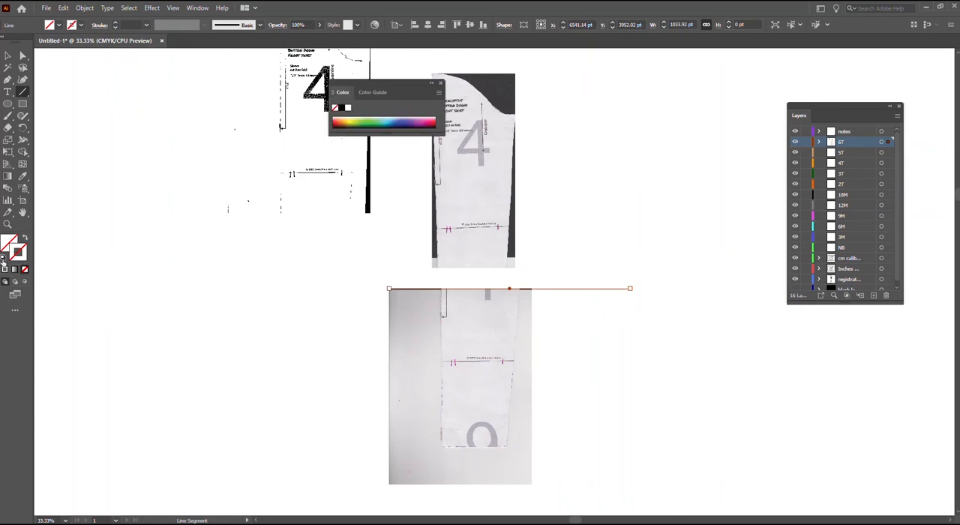
click(18, 252)
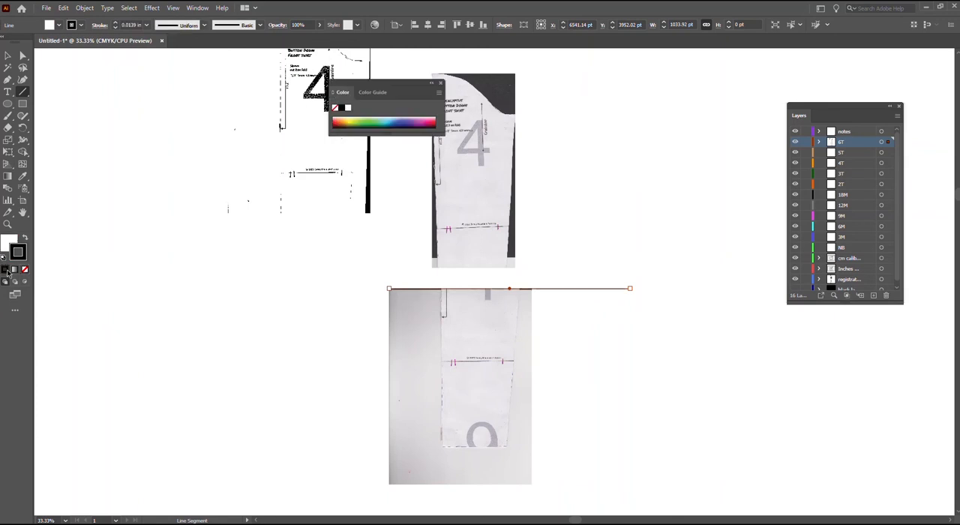
mouse_move(6, 258)
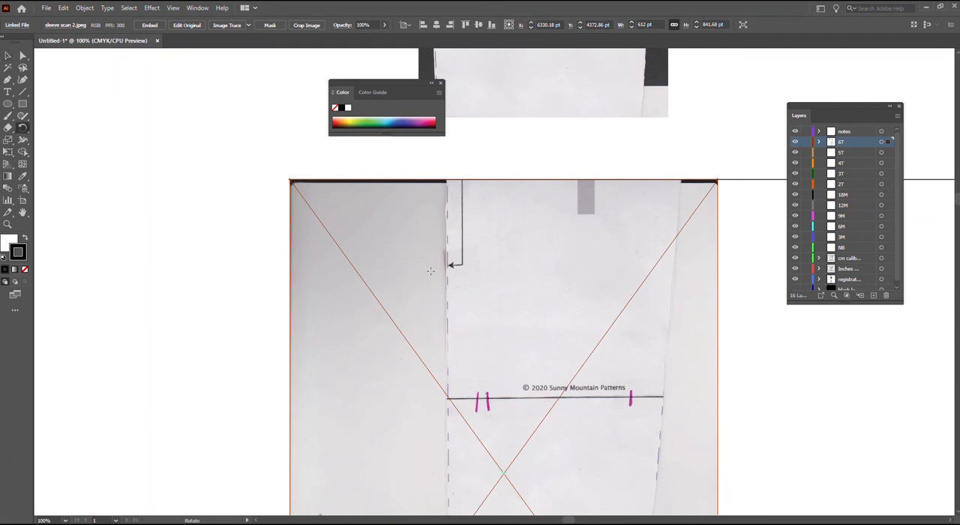
mouse_move(288, 178)
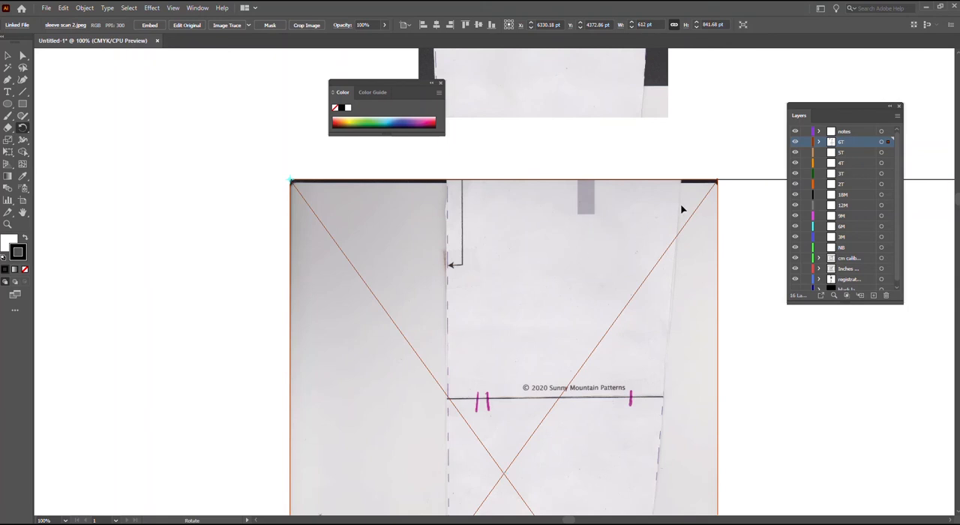
mouse_move(718, 183)
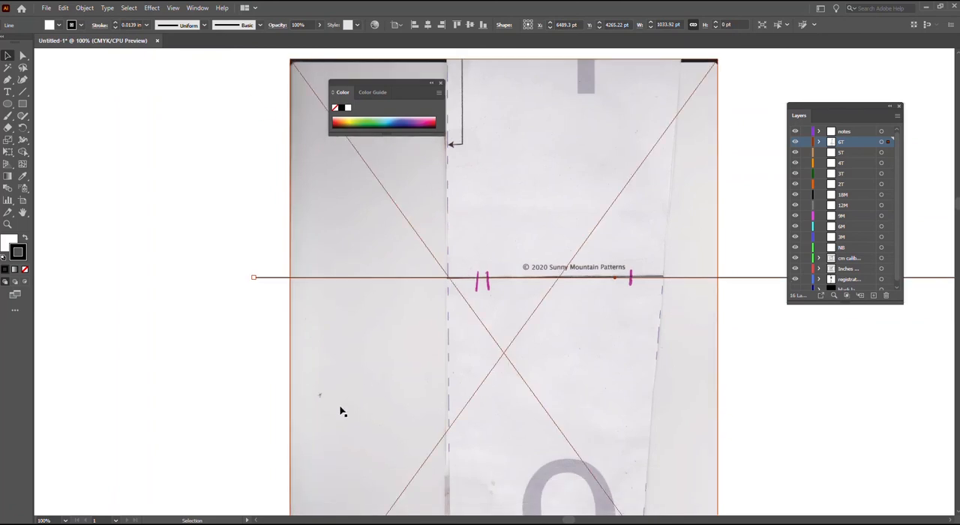
Step: Move the lower scan onto the drawn line and resize it from its bottom corner
click(535, 279)
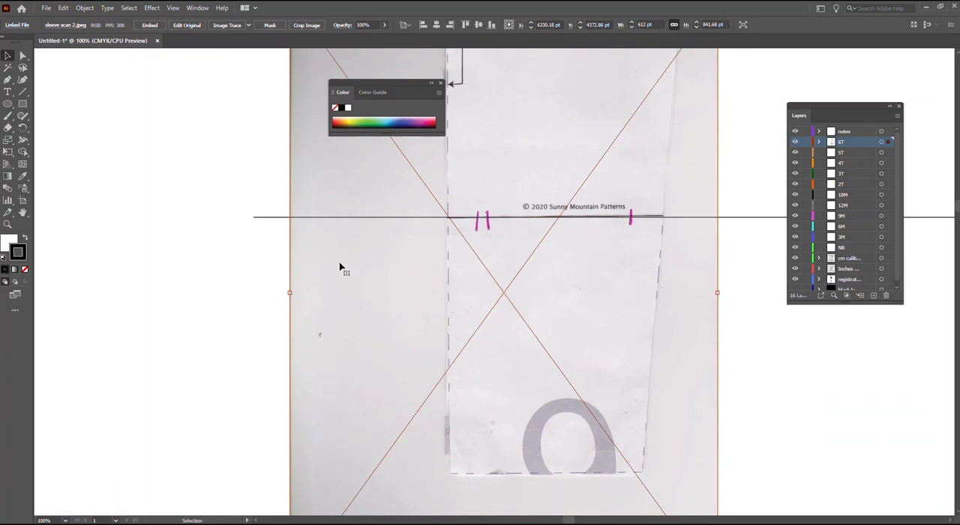
mouse_move(288, 249)
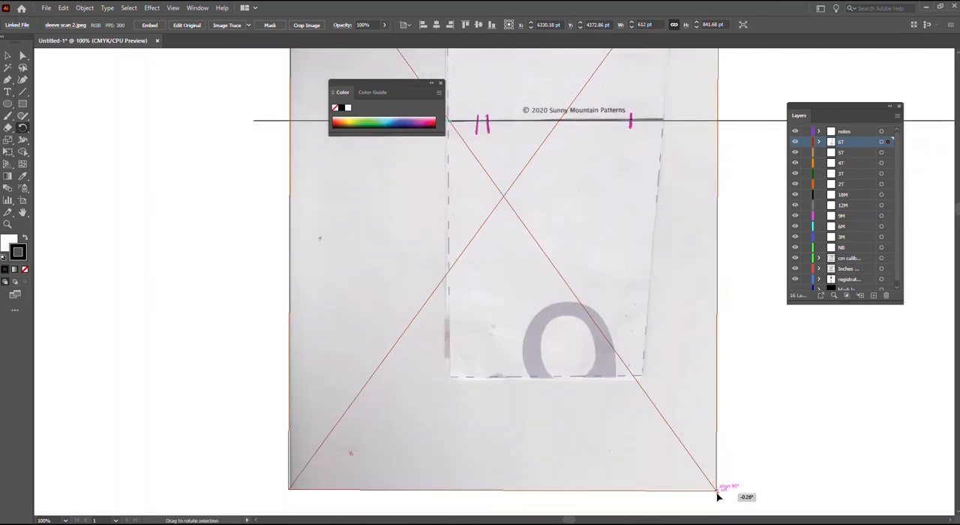
drag(719, 496, 712, 482)
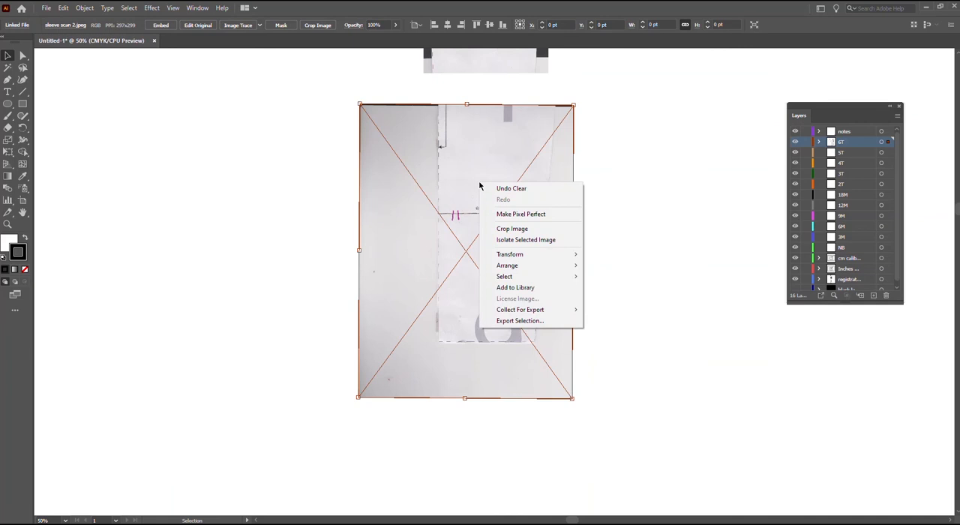
Step: Crop the lower scan's top edge down to its printed match line
click(513, 228)
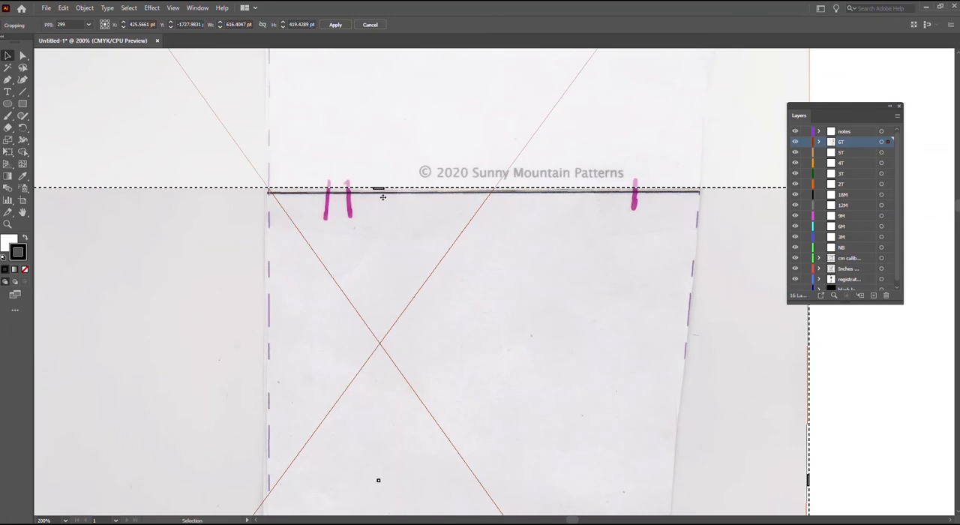
drag(381, 196, 381, 343)
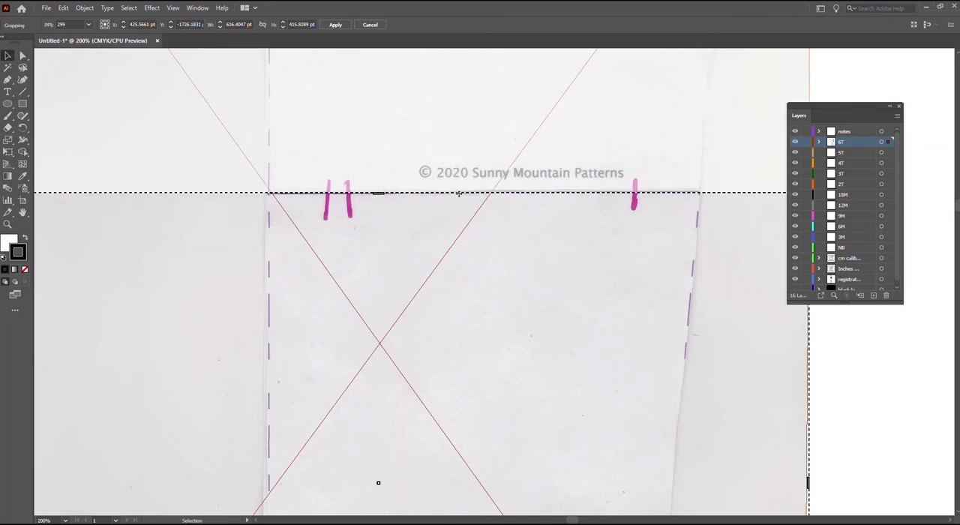
mouse_move(555, 135)
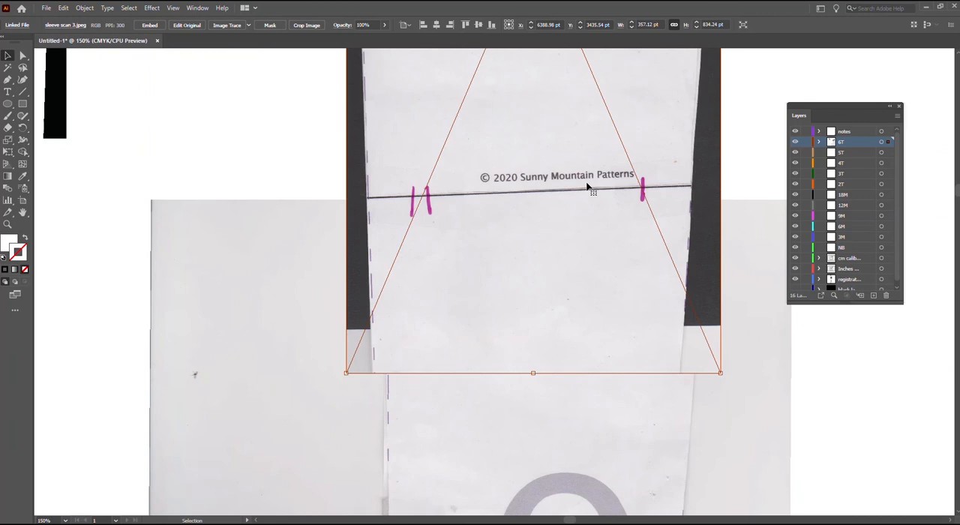
Step: Send the upper scan tile to the back so the cropped edge shows over it
right_click(593, 192)
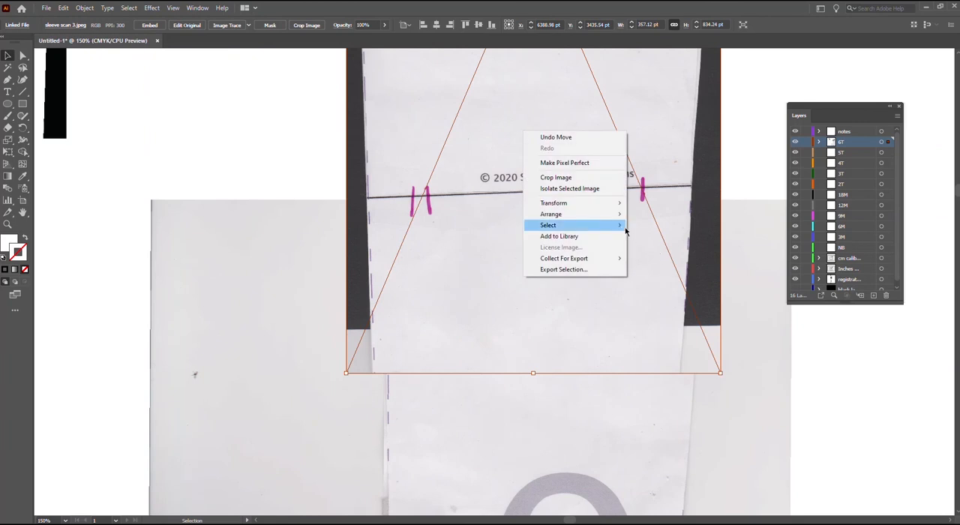
mouse_move(553, 202)
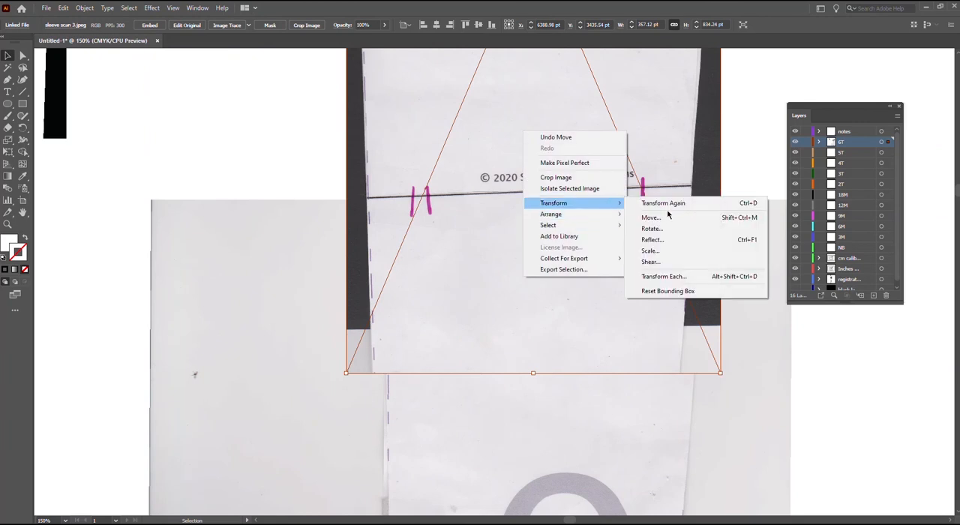
mouse_move(671, 250)
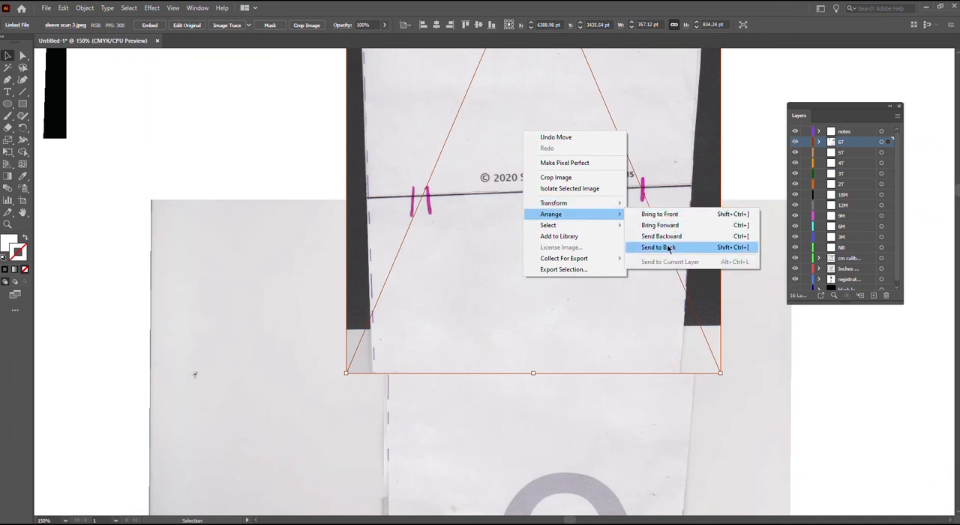
click(659, 247)
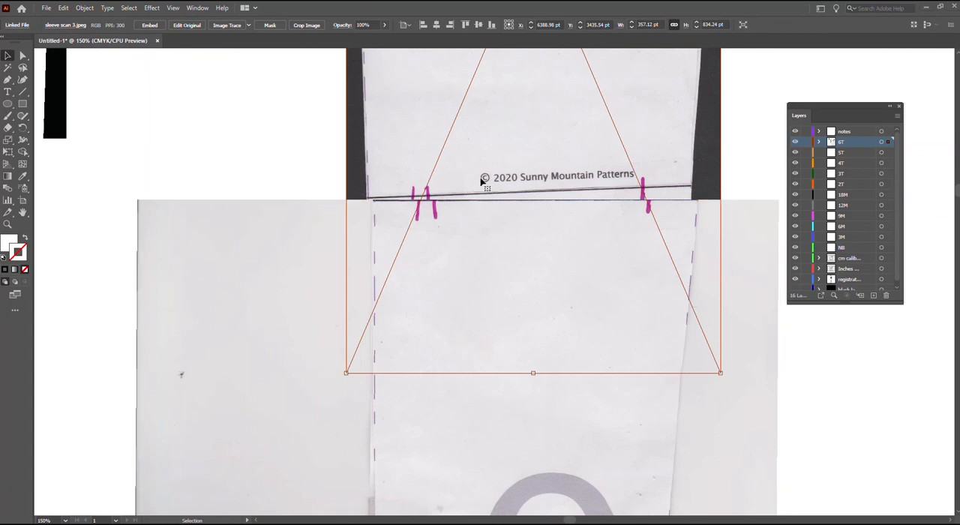
mouse_move(411, 171)
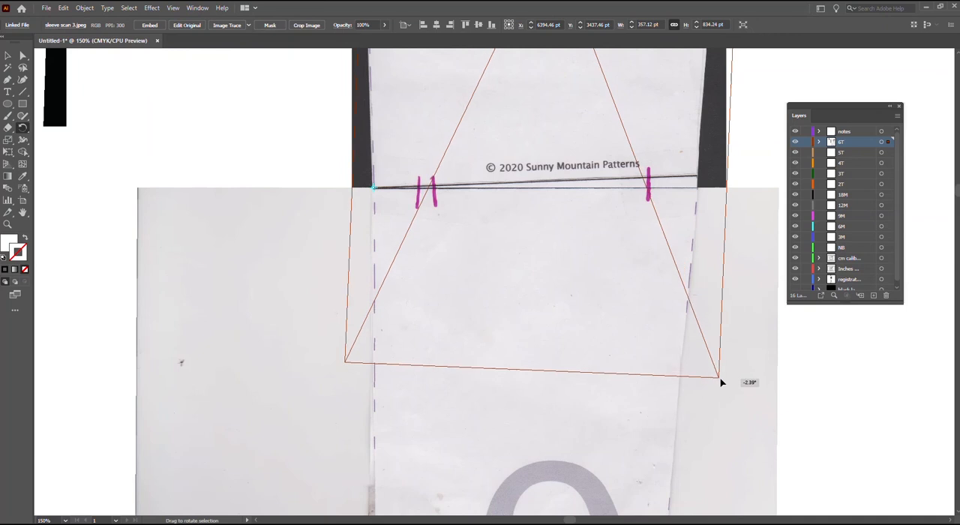
Step: Rotate the scan tile about 1.6° until the match lines coincide and start the cap path
drag(722, 383, 722, 377)
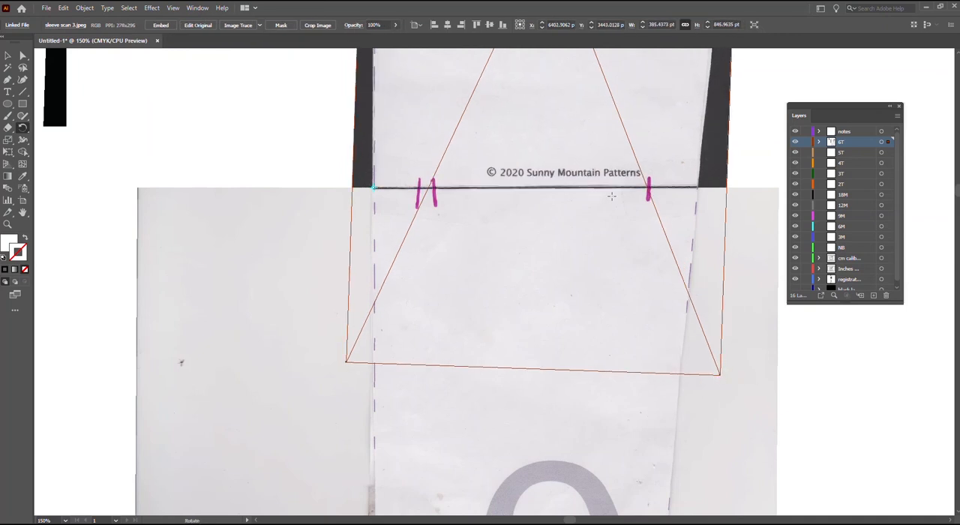
click(258, 163)
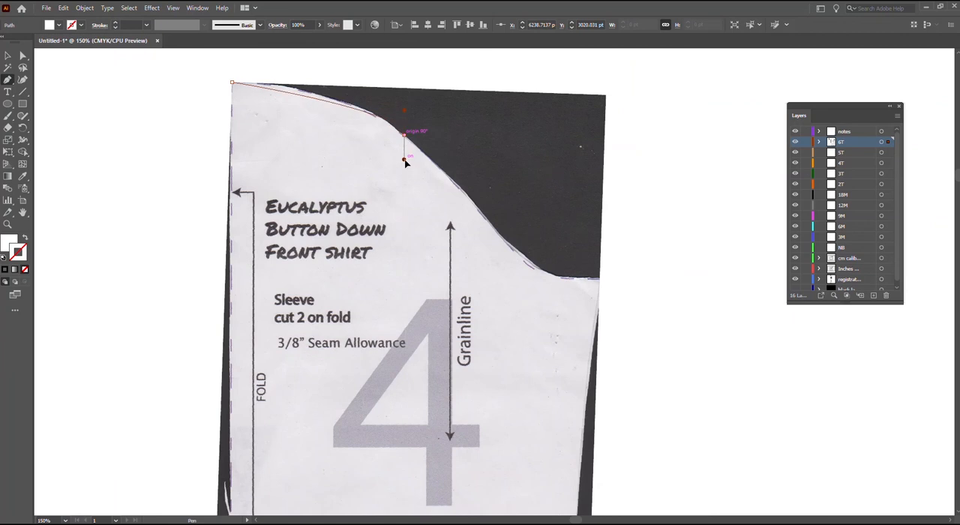
Step: Trace the sleeve cap curve with the Pen tool down to the underarm corner
drag(404, 135, 438, 180)
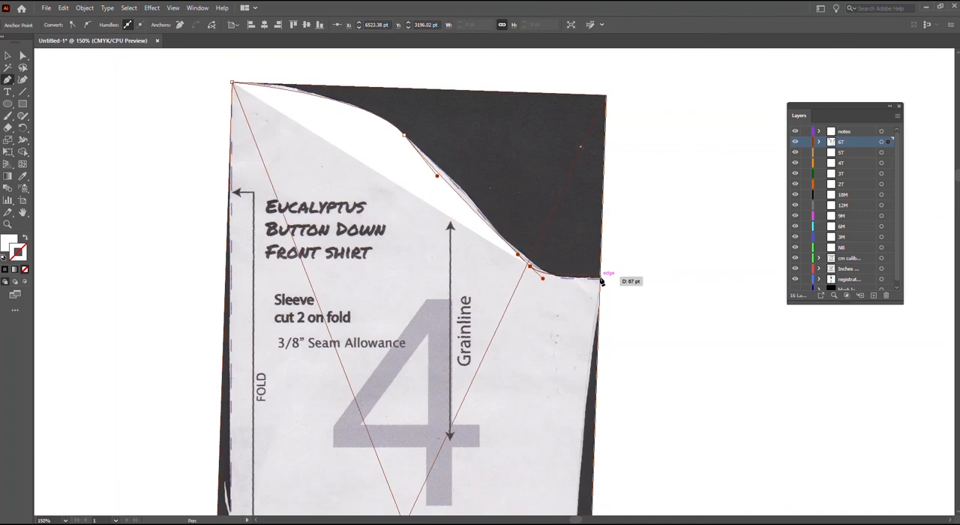
drag(600, 282, 600, 387)
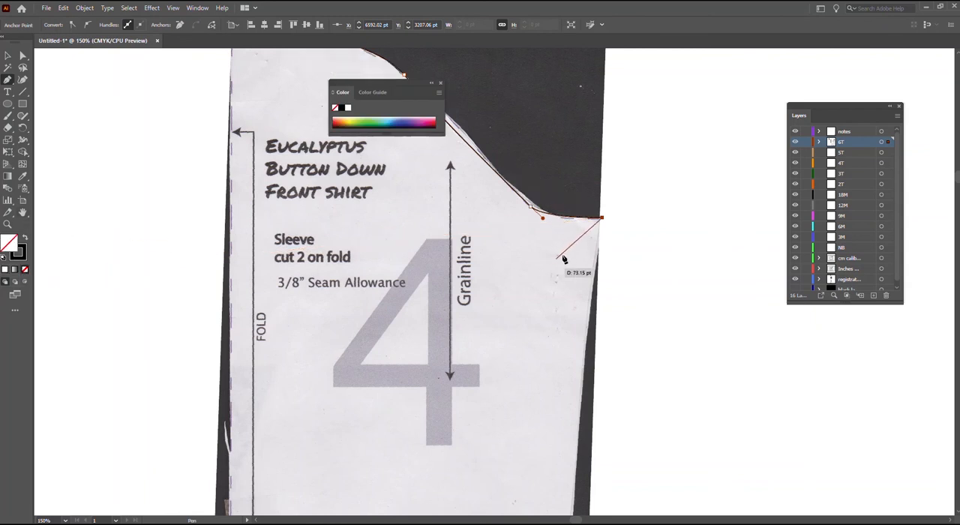
scroll(down, 3)
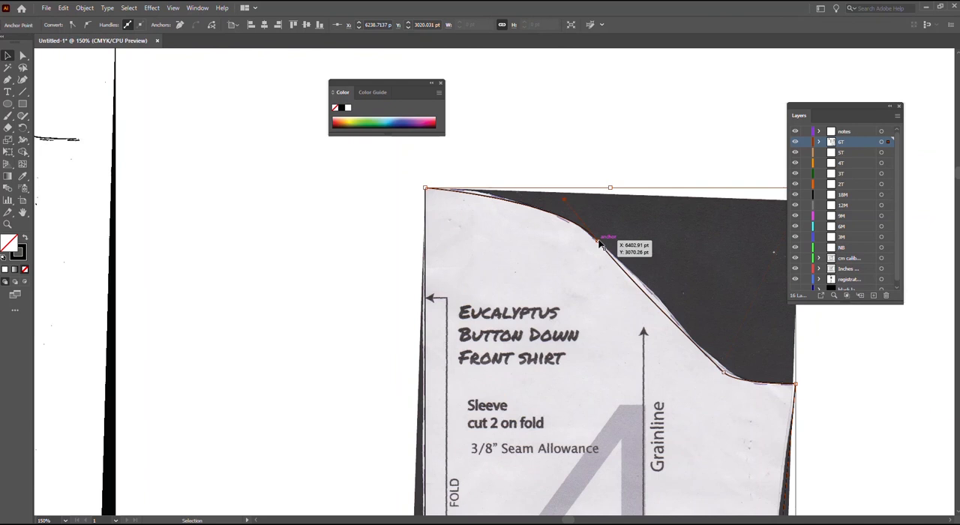
Step: Adjust an anchor's handles so the cap curve hugs the scanned sleeve edge
click(21, 55)
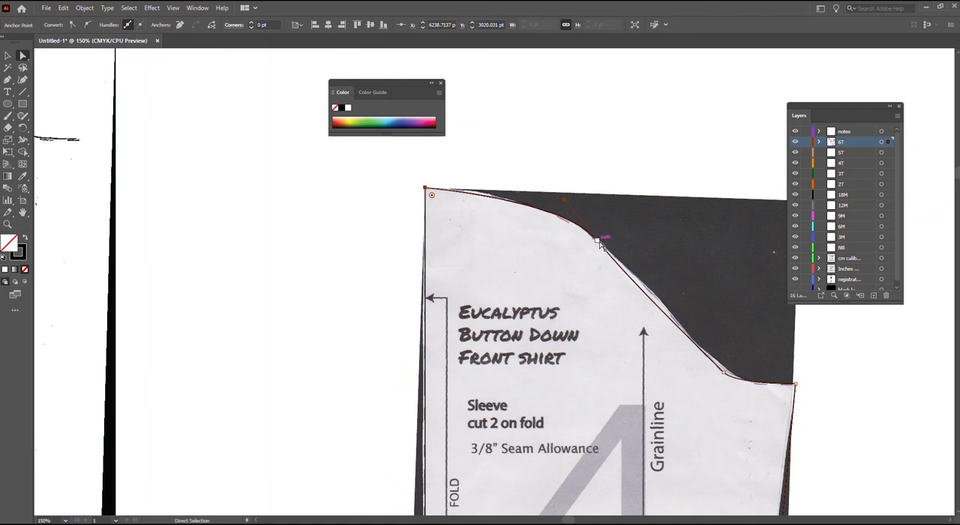
drag(600, 240, 633, 283)
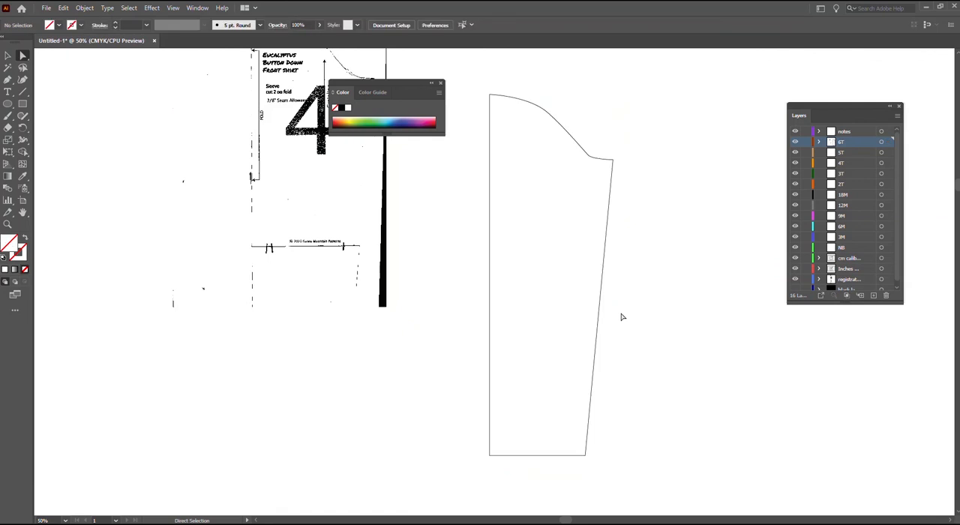
mouse_move(39, 189)
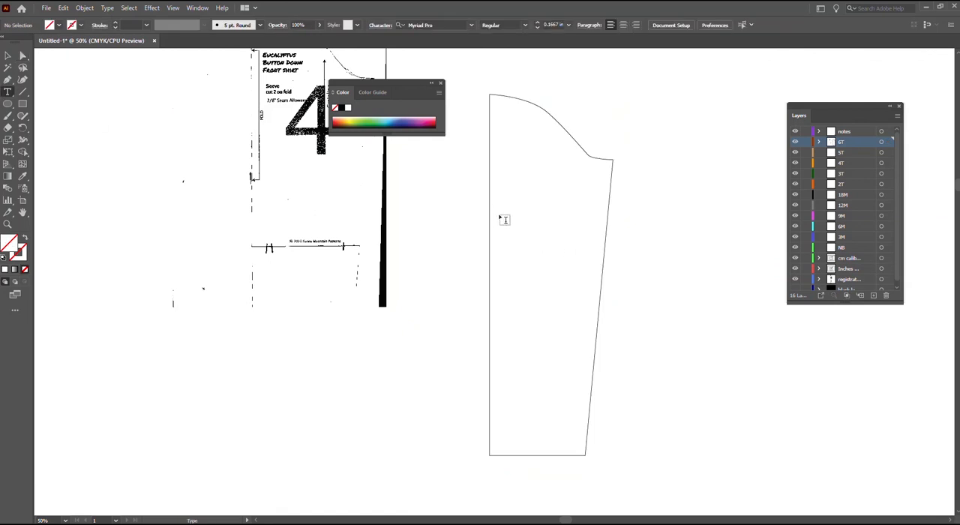
Step: Add a 'Sleeve' text label inside the traced outline on the notes layer and deselect it
drag(498, 216, 578, 243)
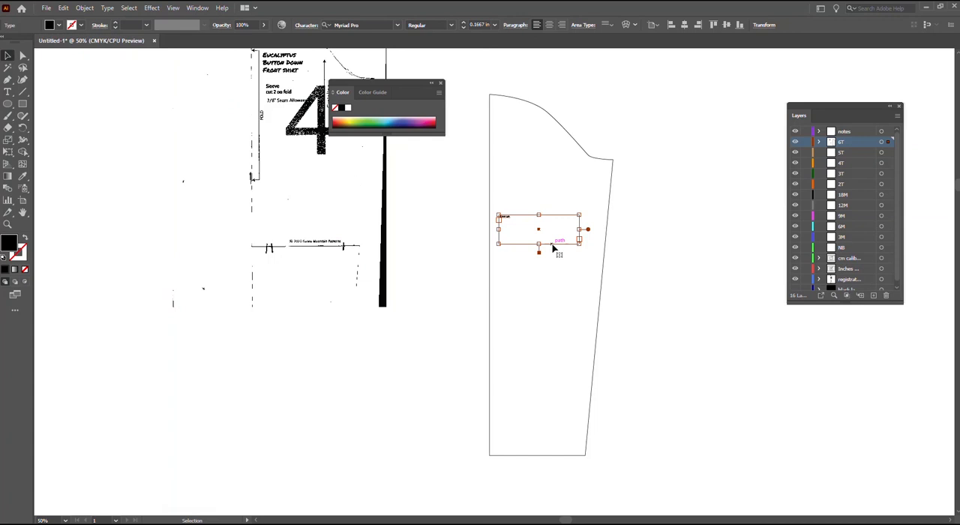
drag(539, 231, 579, 232)
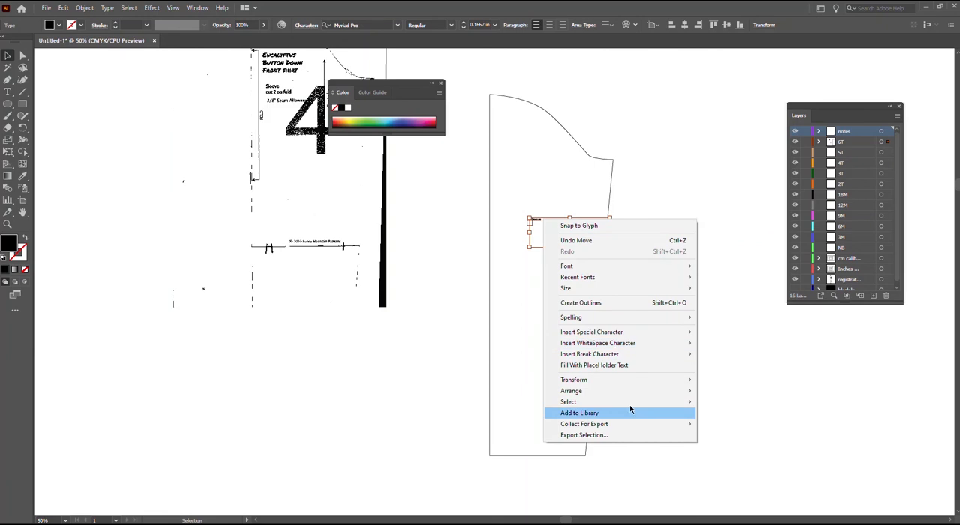
mouse_move(573, 377)
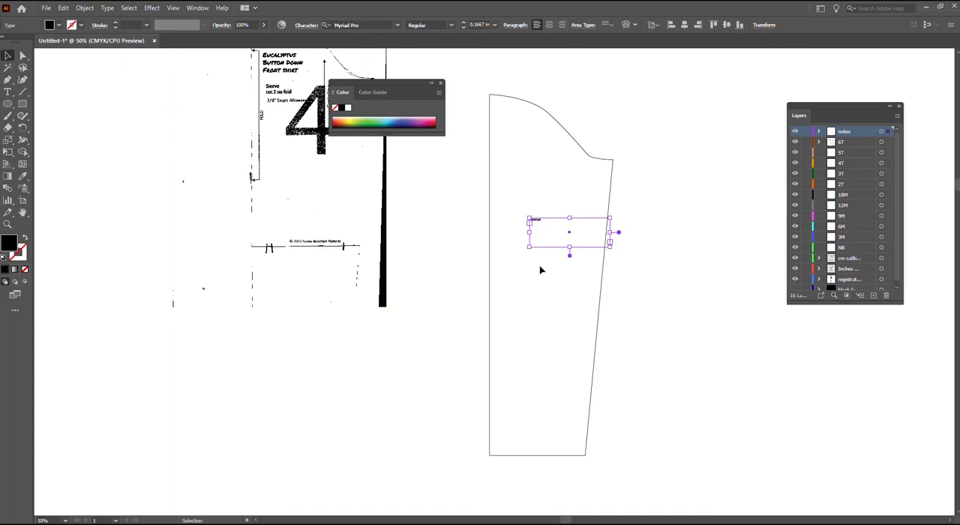
mouse_move(141, 237)
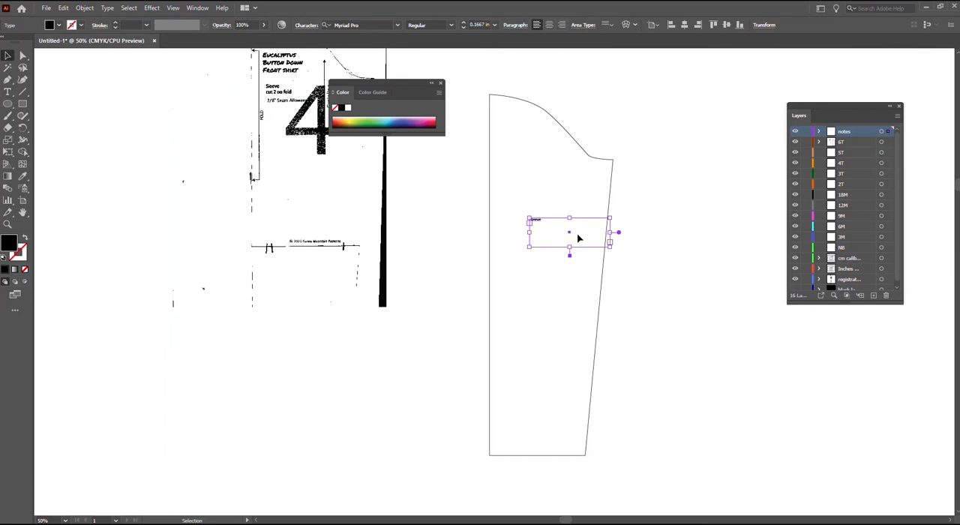
click(630, 258)
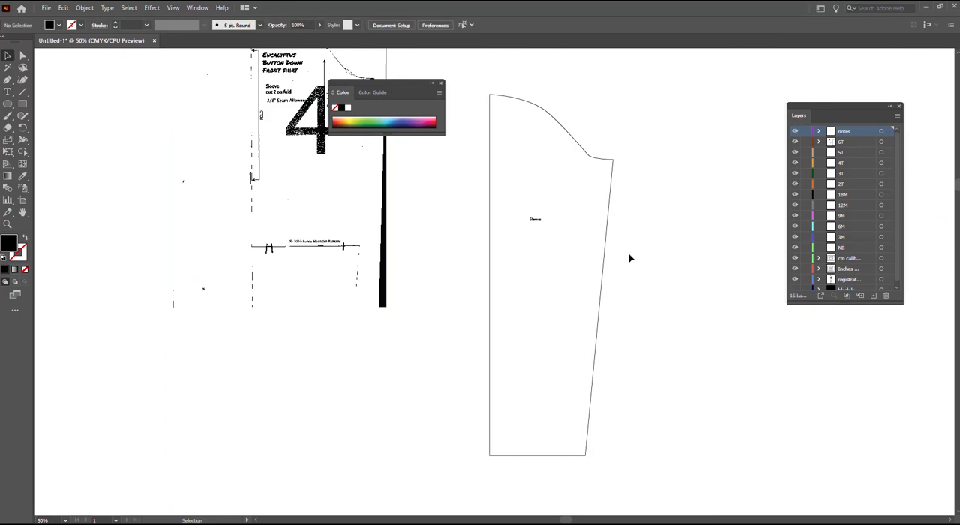
mouse_move(642, 166)
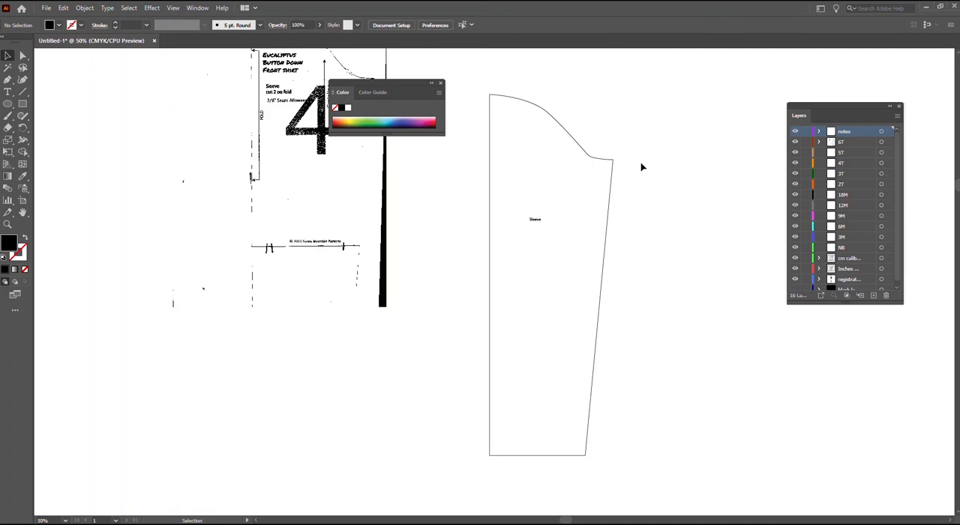
mouse_move(741, 141)
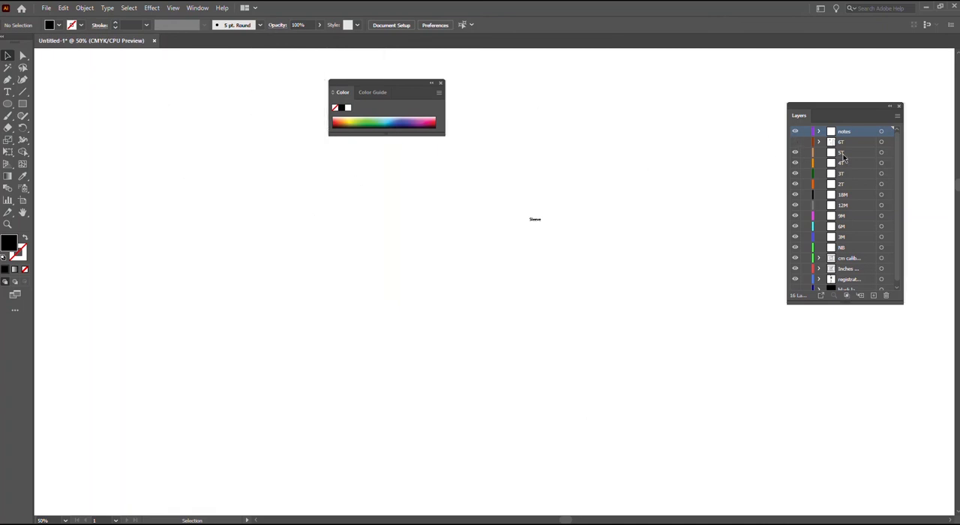
Step: Target the scans layer and place the 'sleeve scan 3' image via File > Place
click(45, 9)
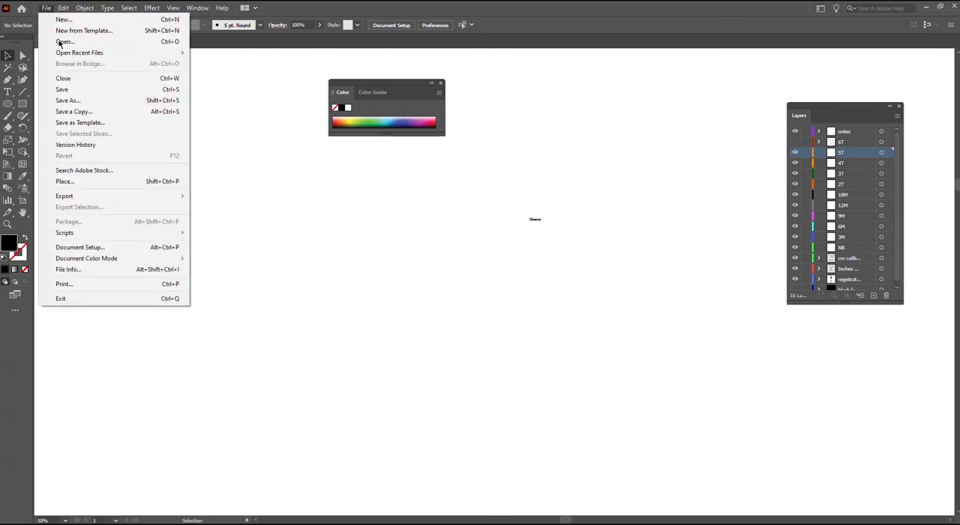
click(64, 180)
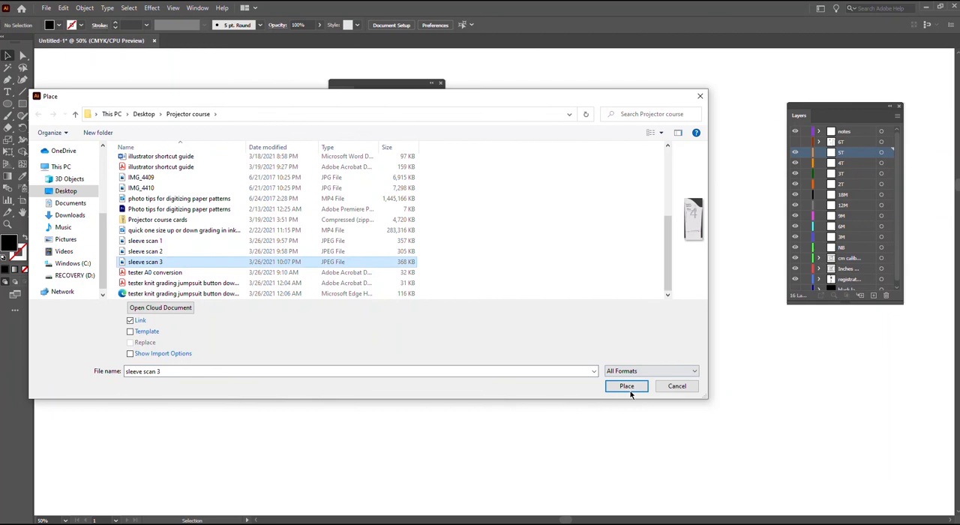
click(626, 385)
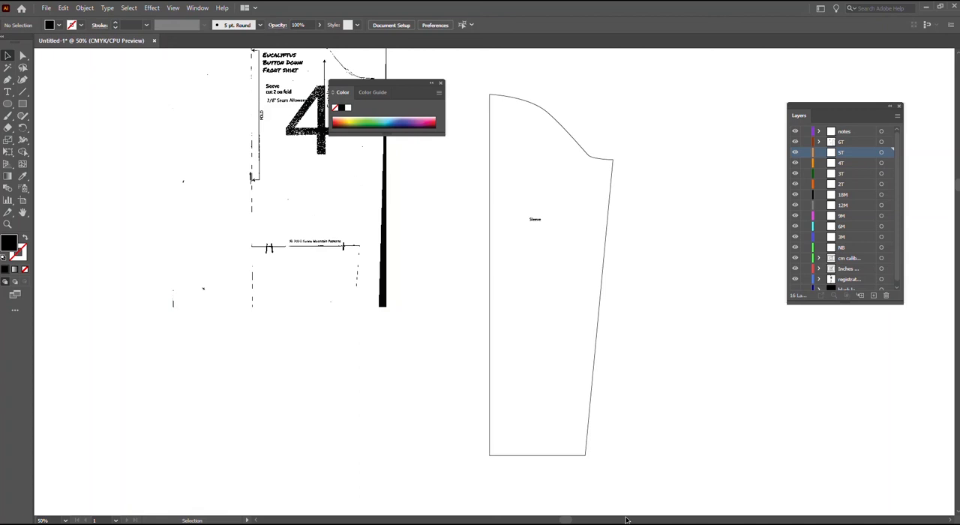
mouse_move(518, 117)
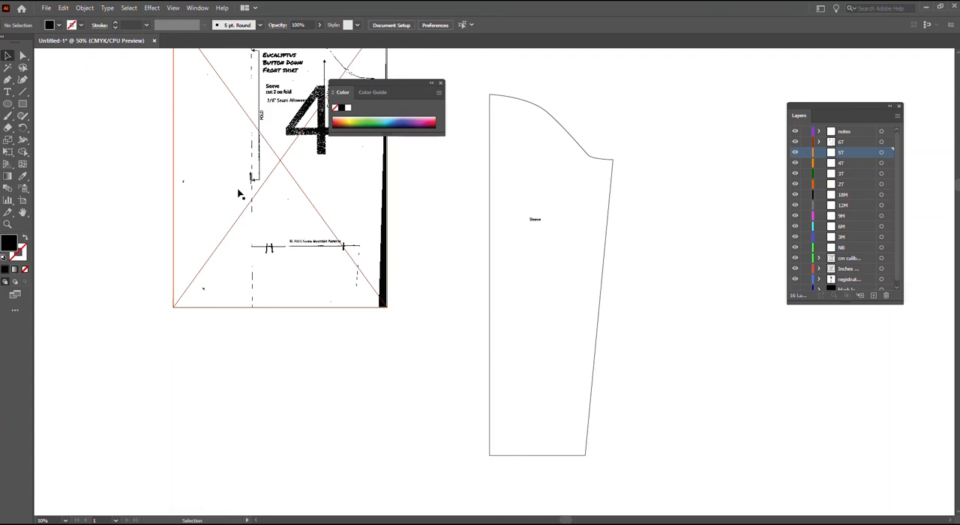
mouse_move(293, 213)
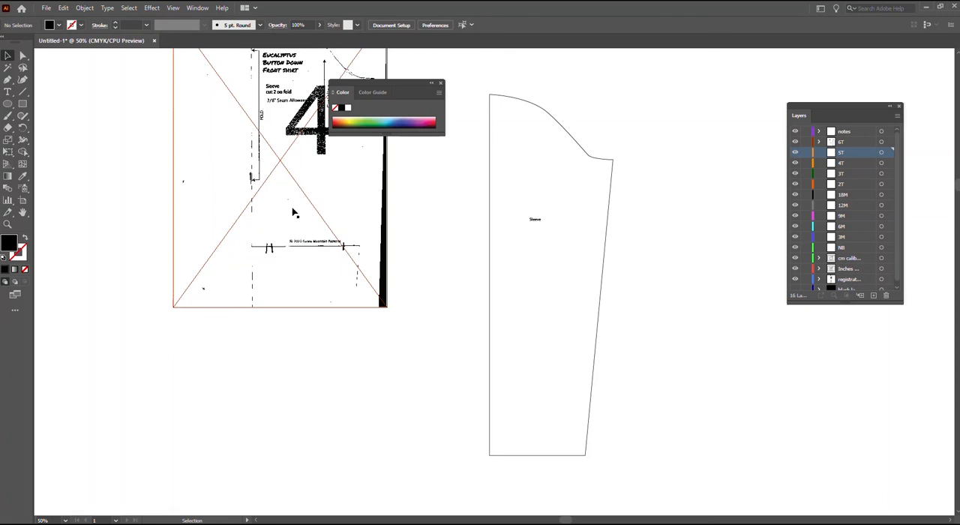